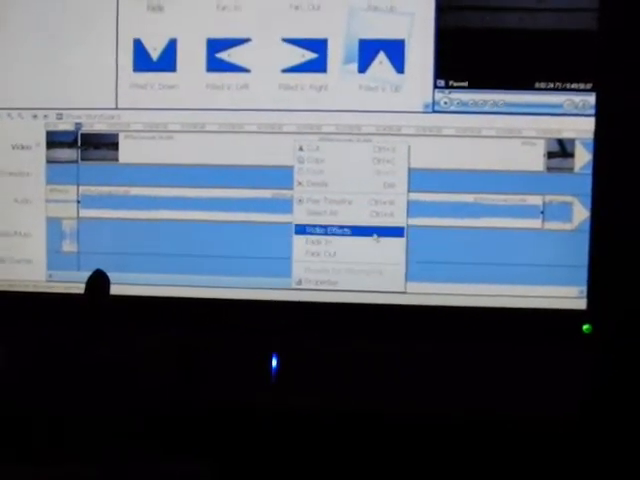
Step: Bring up the Add or Remove Video Effects dialog for the timeline clip
{"action": "left_click", "coordinate": [326, 228]}
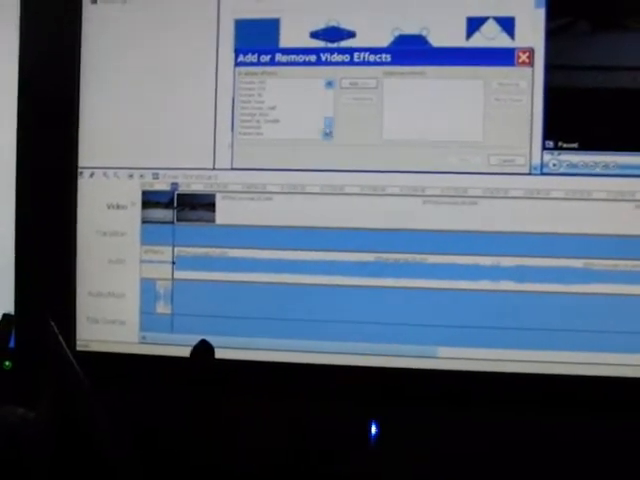